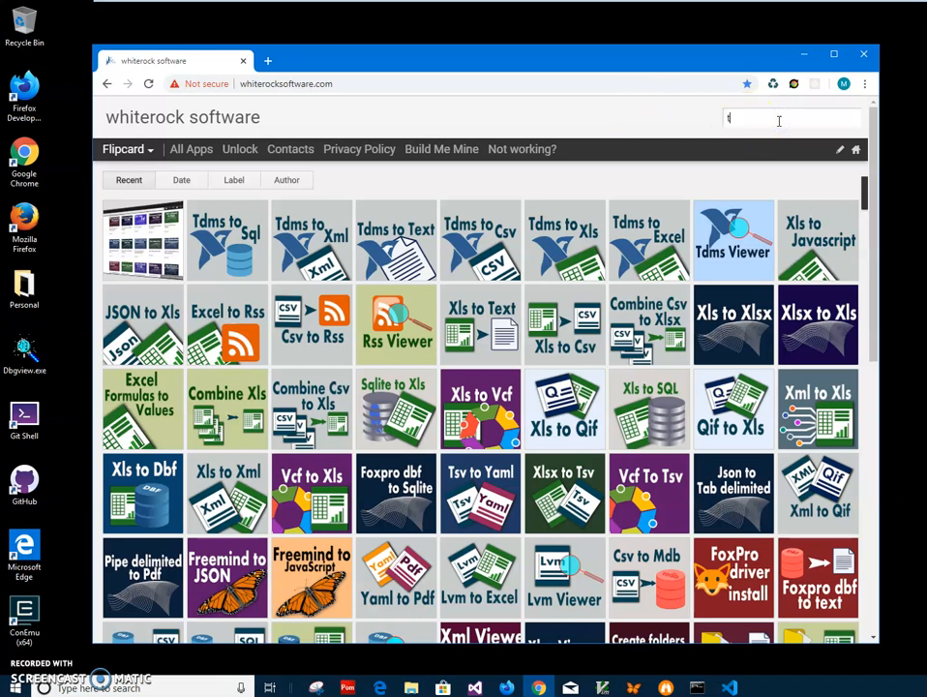
Search the whiterock site for 'tdms' and download the Tdms to Csv setup zip.
text(tdms)
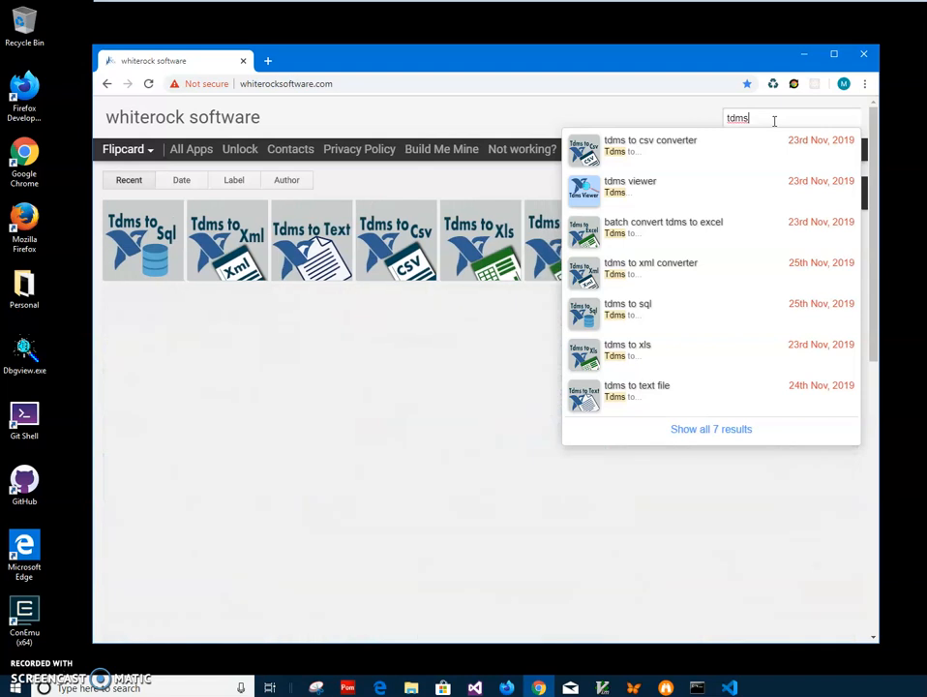
mouse_move(395, 240)
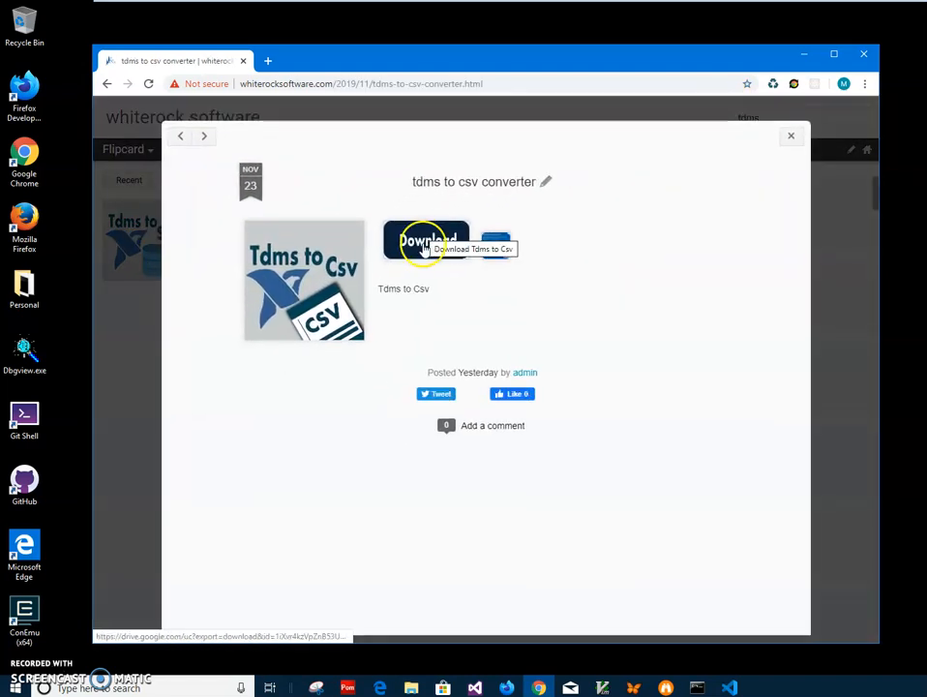
click(424, 240)
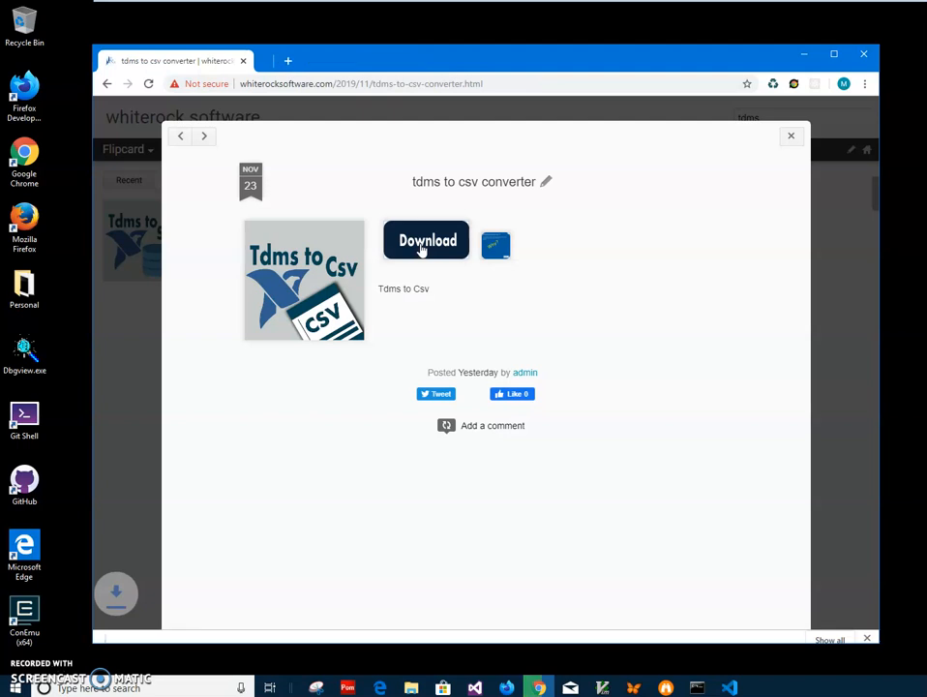
click(426, 240)
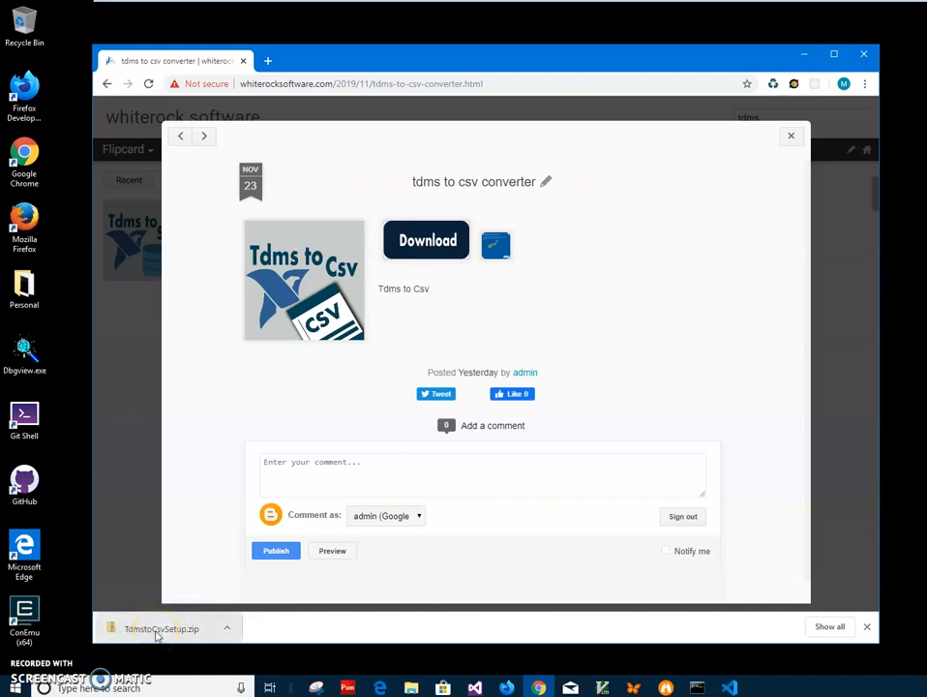
Run the .msi from the downloaded zip past the Windows warning and install Tdms To Csv.
click(163, 627)
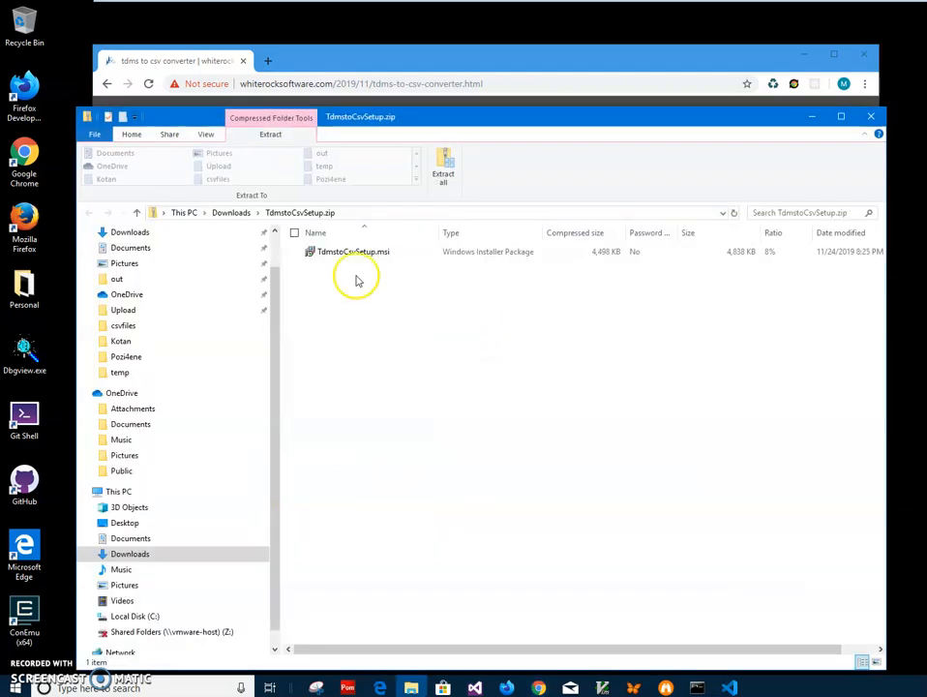
click(352, 251)
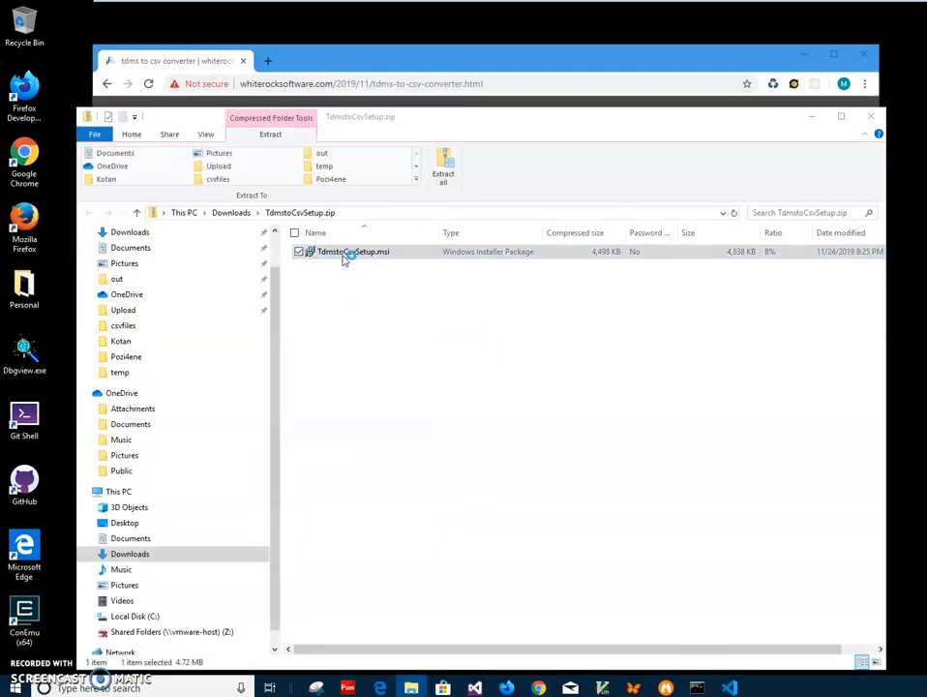
double_click(353, 251)
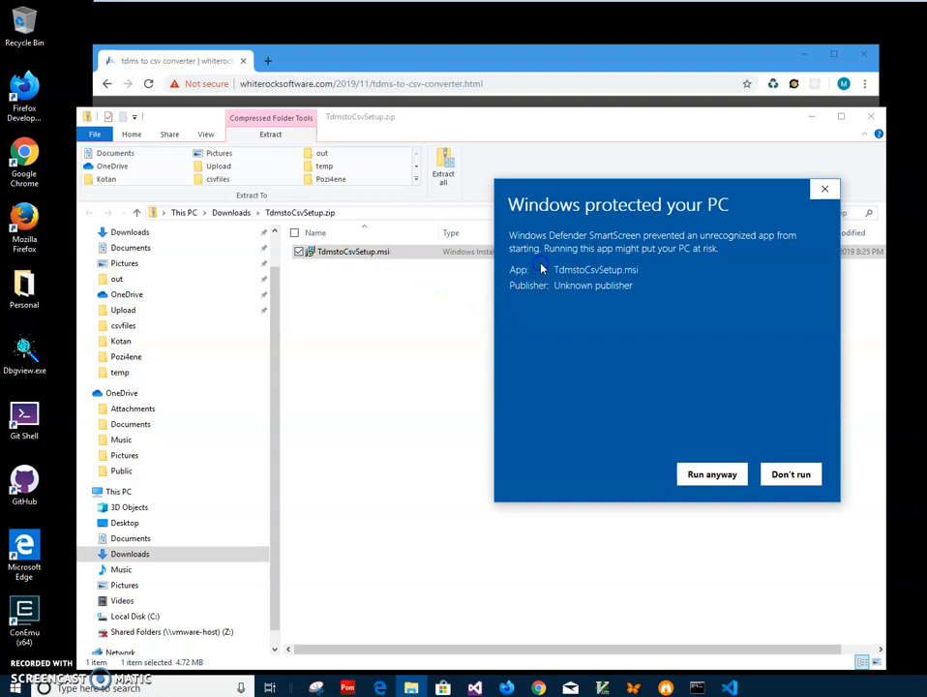
mouse_move(693, 260)
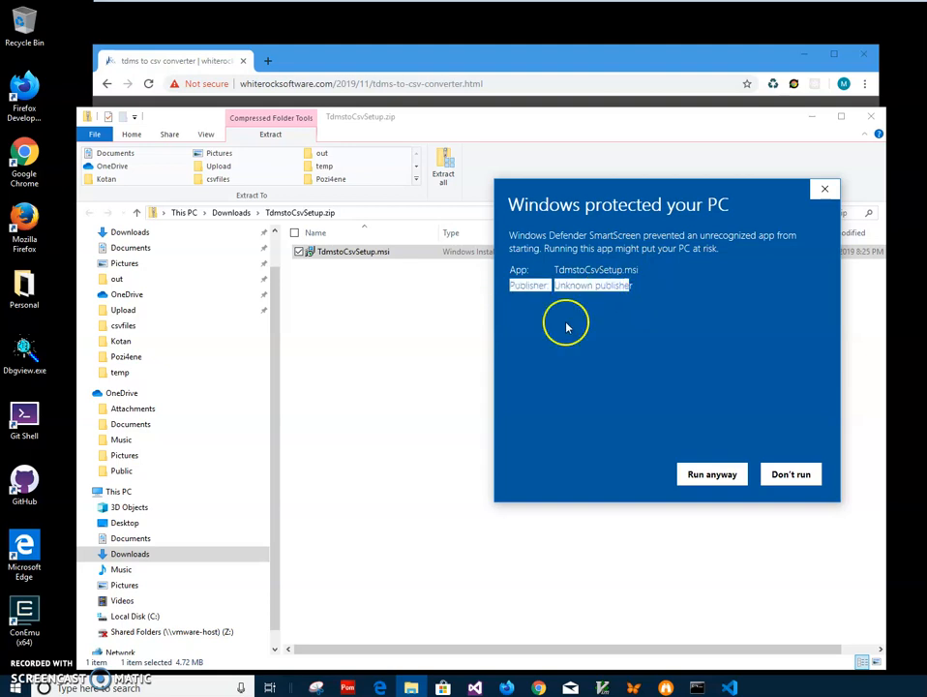
click(713, 472)
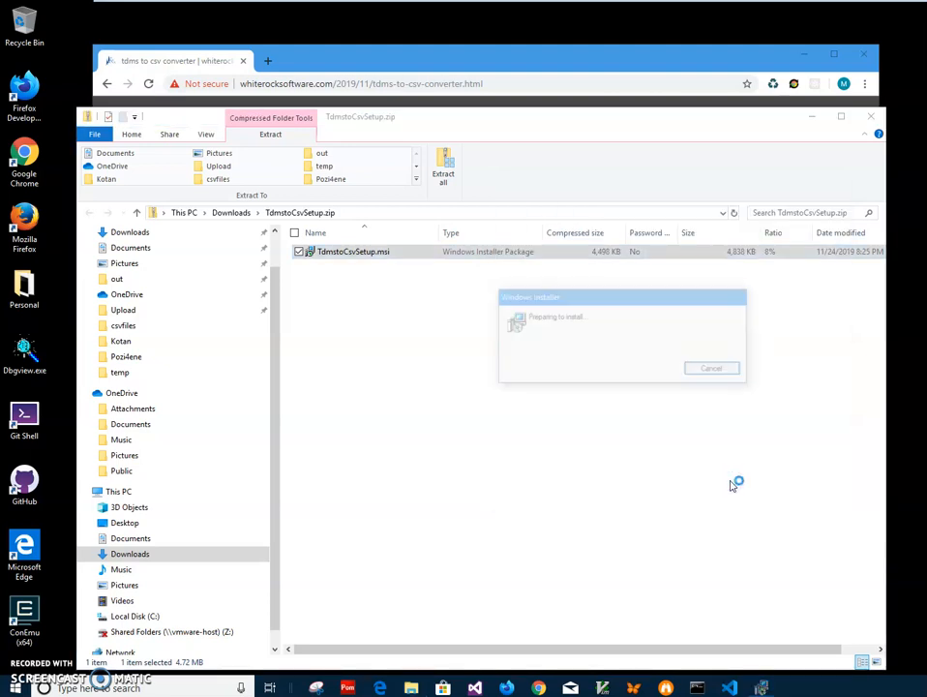
click(693, 443)
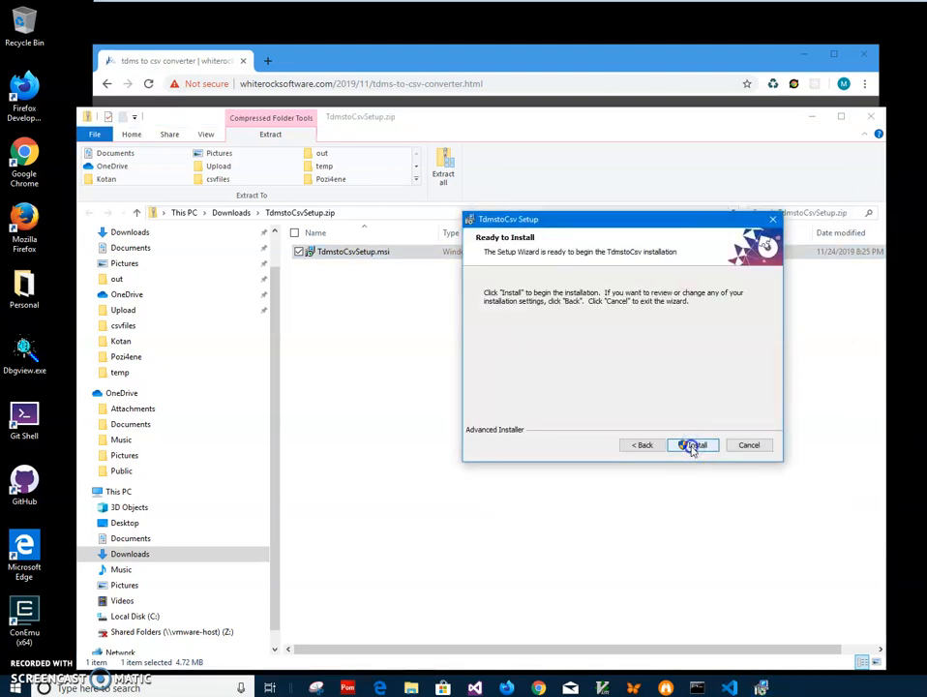
click(692, 444)
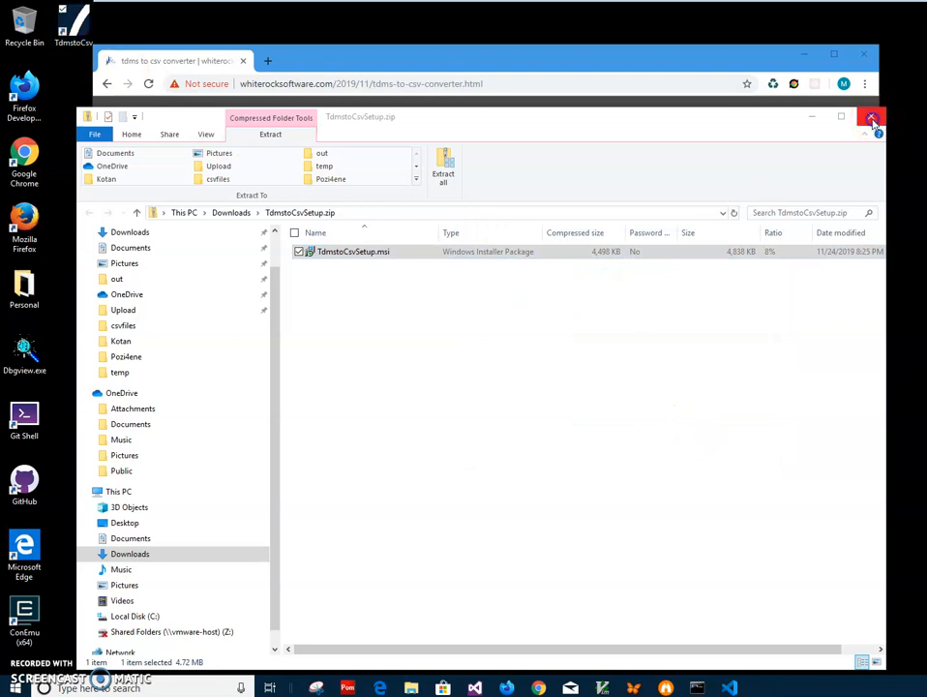
click(870, 117)
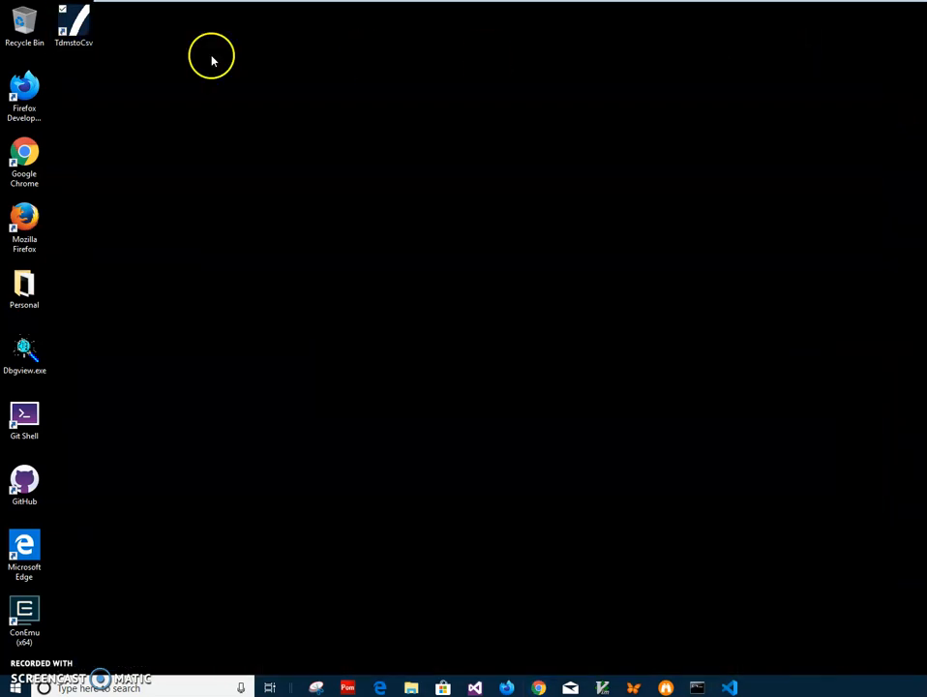
Launch Tdms To Csv, choose Sample.tdms from Documents as input and go to the next step.
double_click(74, 23)
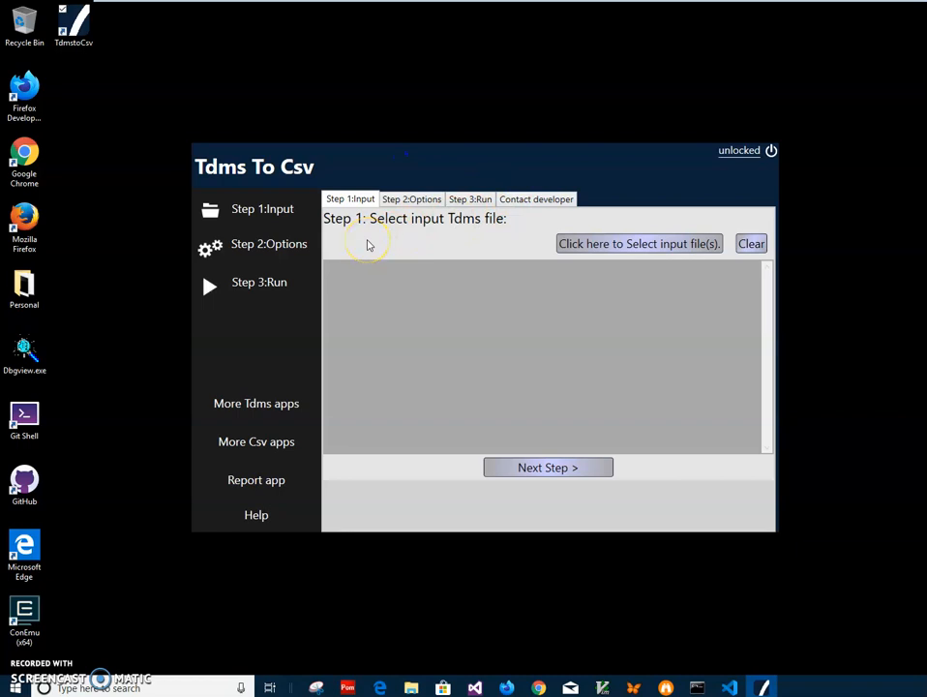
click(639, 244)
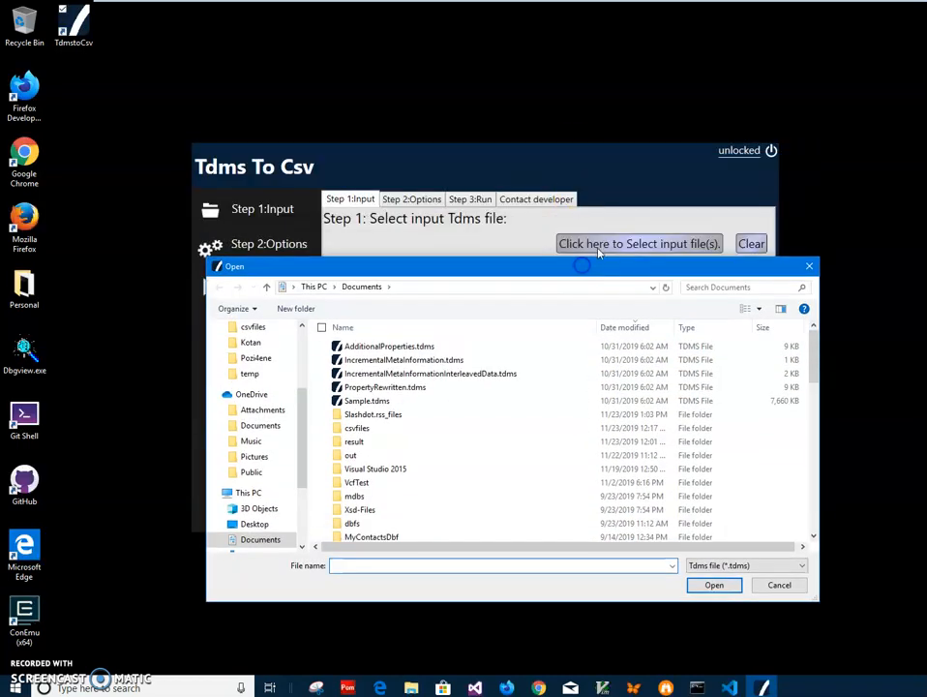
click(366, 401)
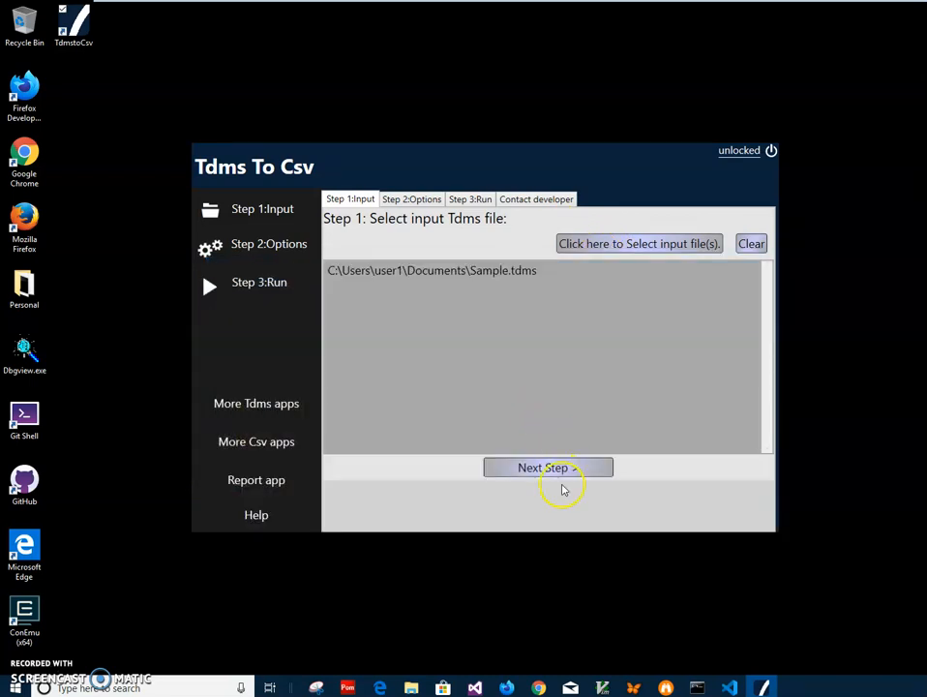
click(548, 467)
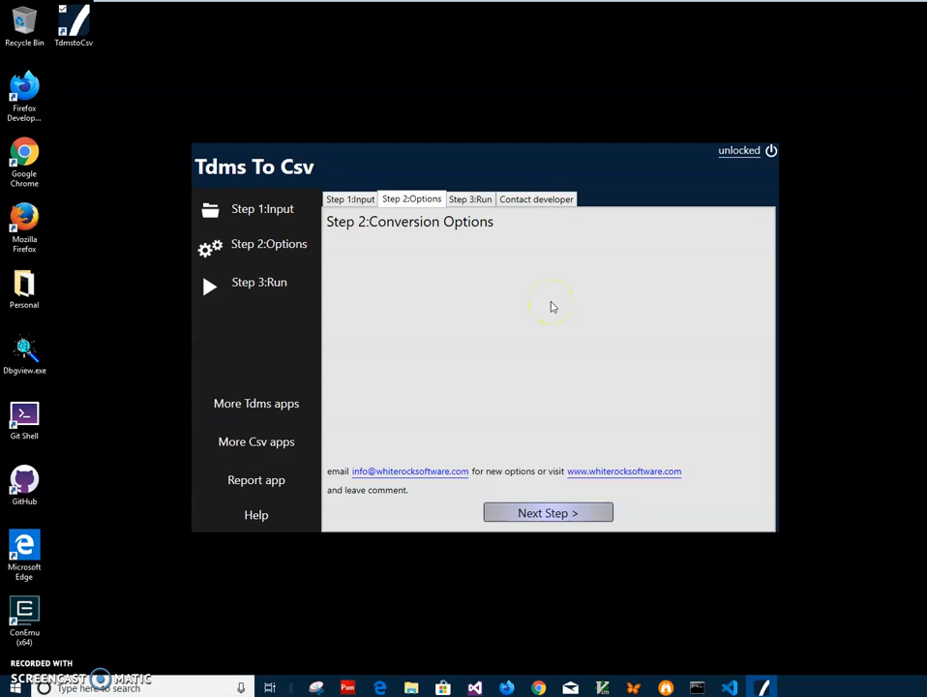
mouse_move(518, 307)
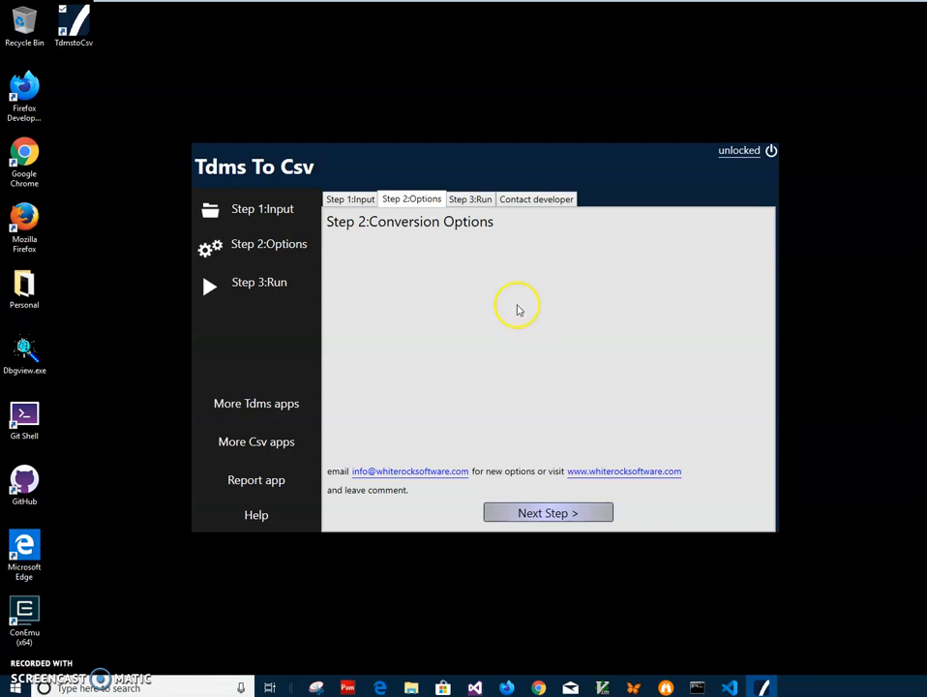
mouse_move(487, 244)
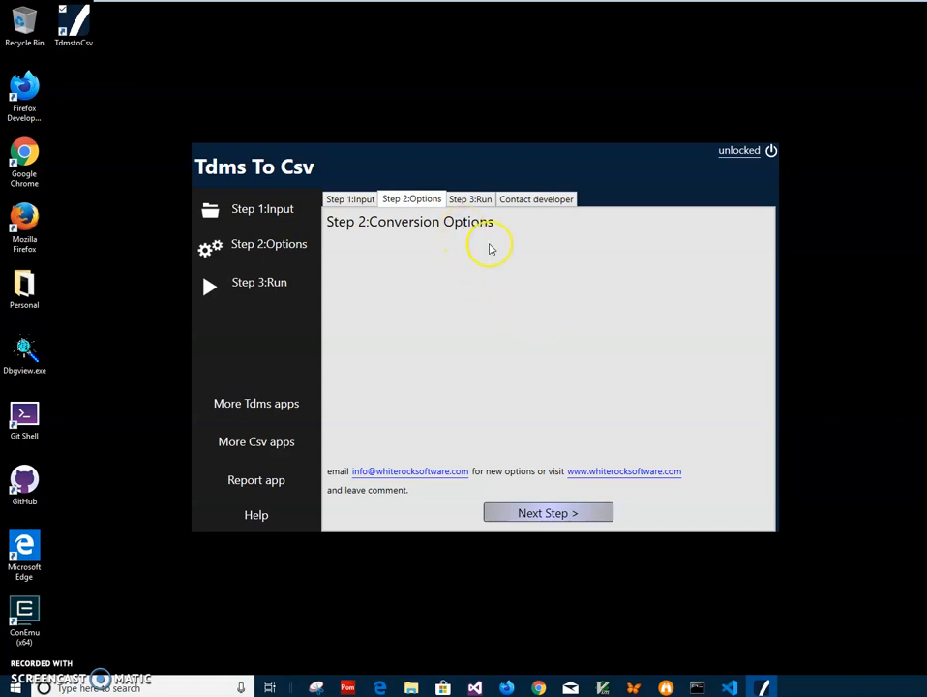
mouse_move(437, 410)
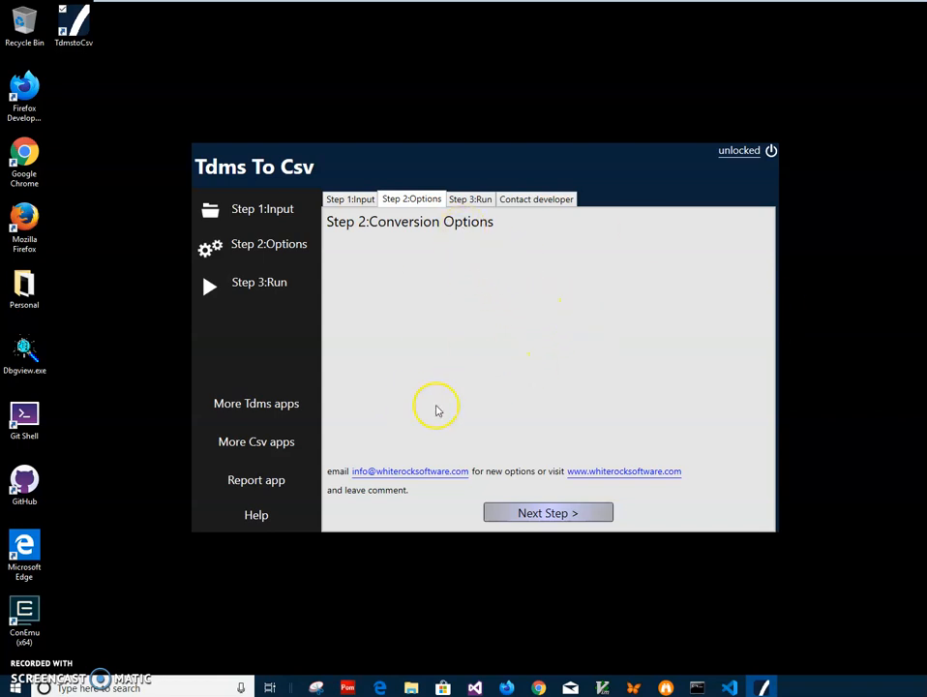
Run the conversion on the Step 3 tab so the log lists the created csv files.
click(548, 511)
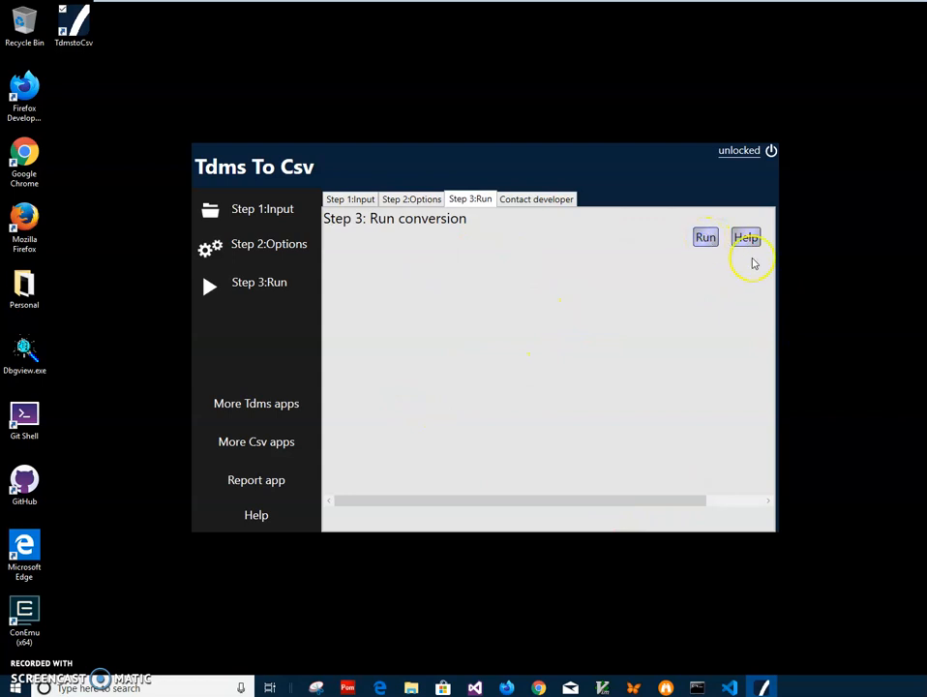
click(704, 236)
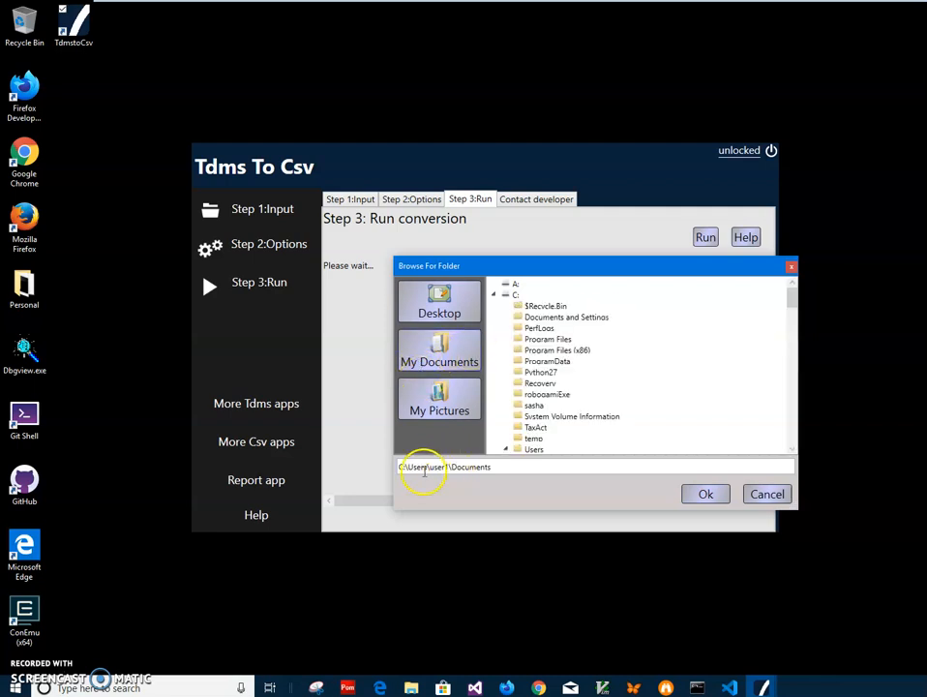
click(705, 494)
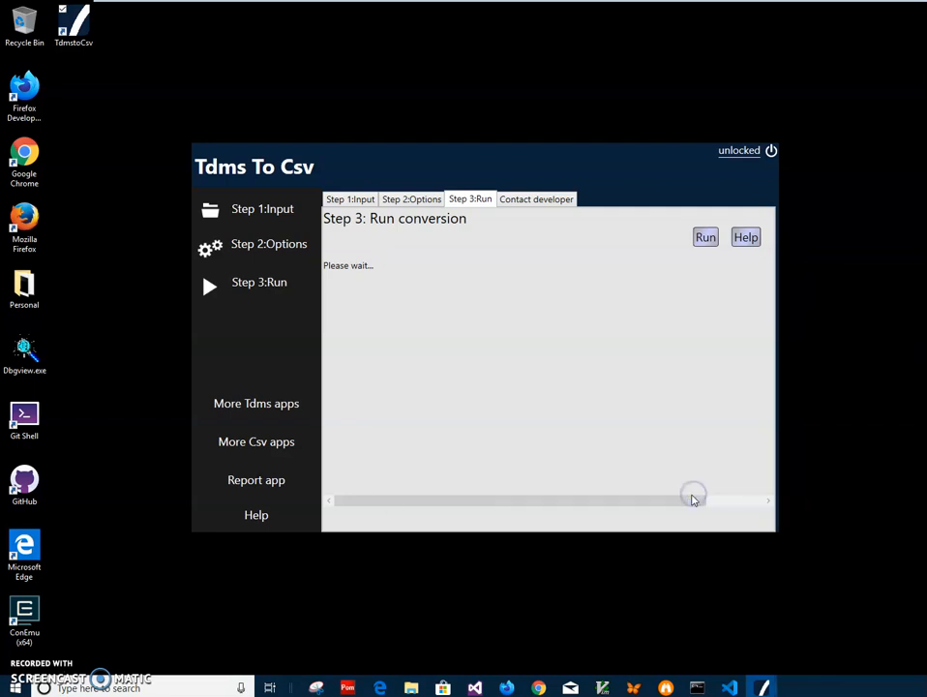
click(705, 236)
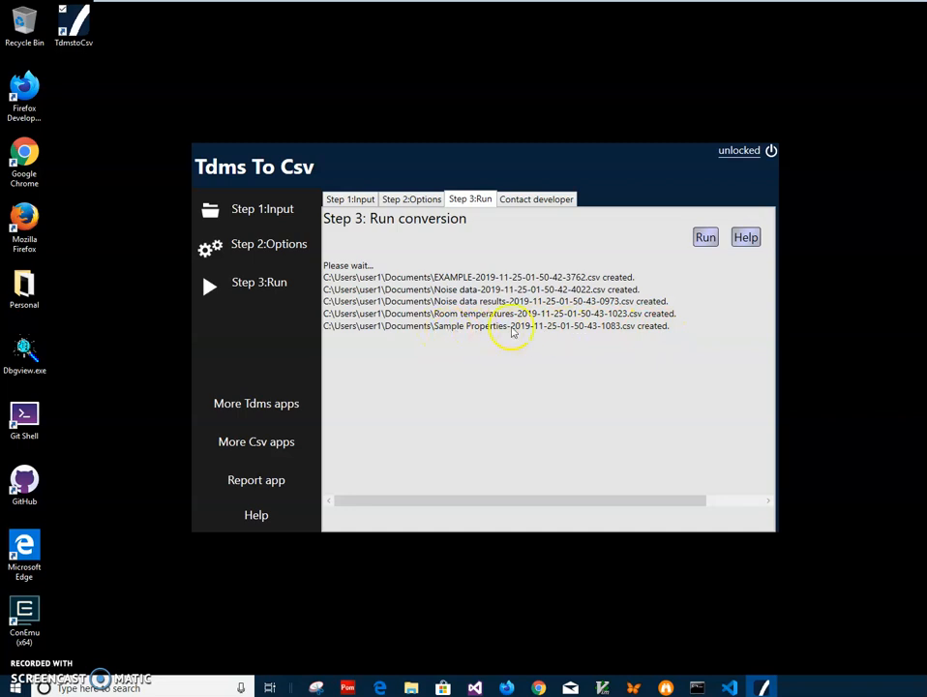
mouse_move(596, 377)
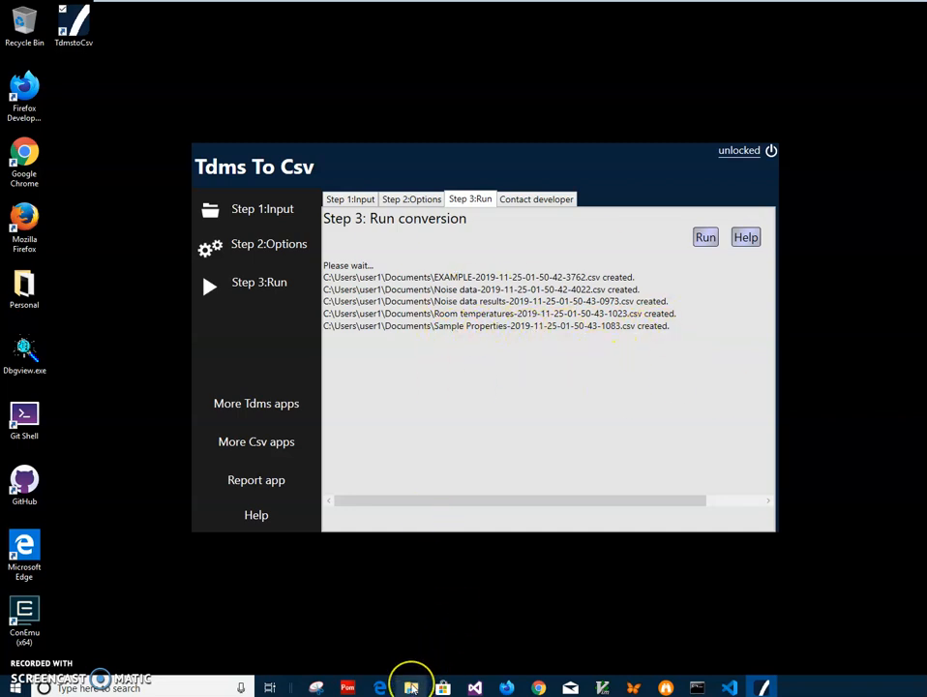
Open the EXAMPLE csv from Documents in Notepad to see its Time, Speed, Revs and Torque values.
click(410, 687)
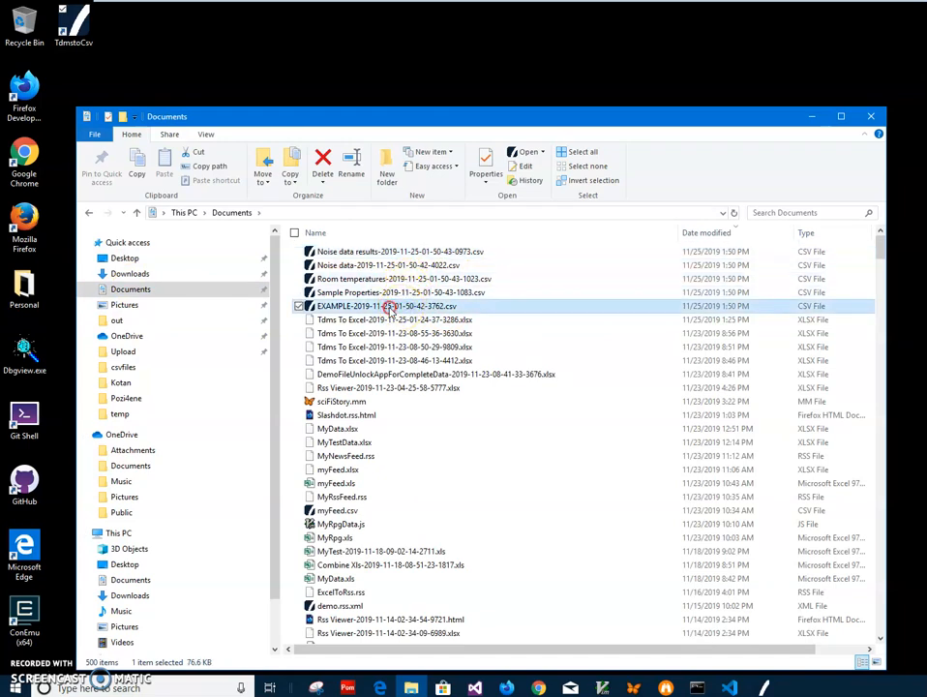
right_click(391, 306)
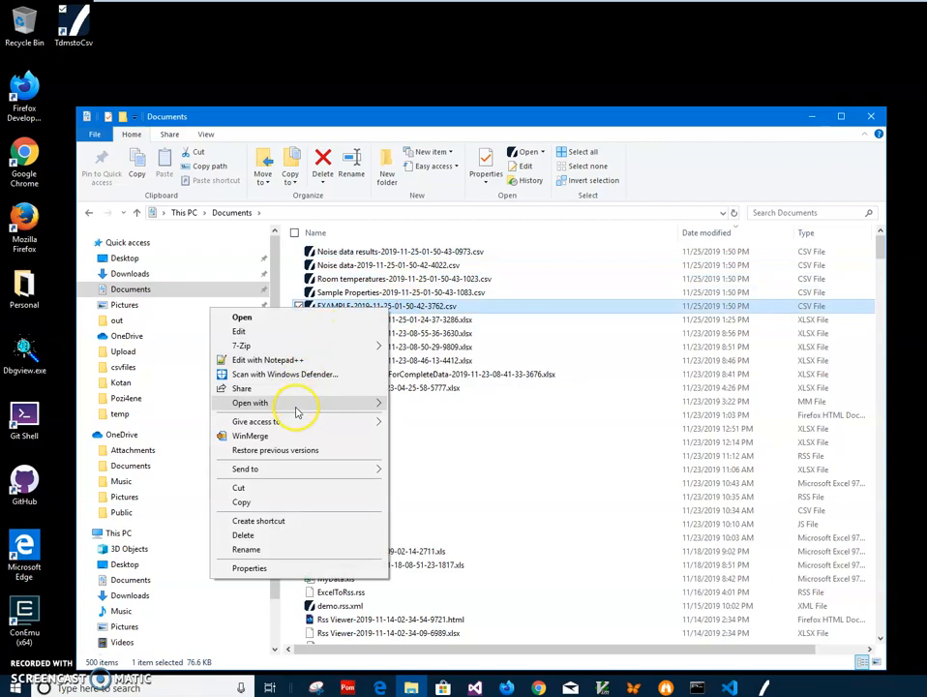
click(240, 317)
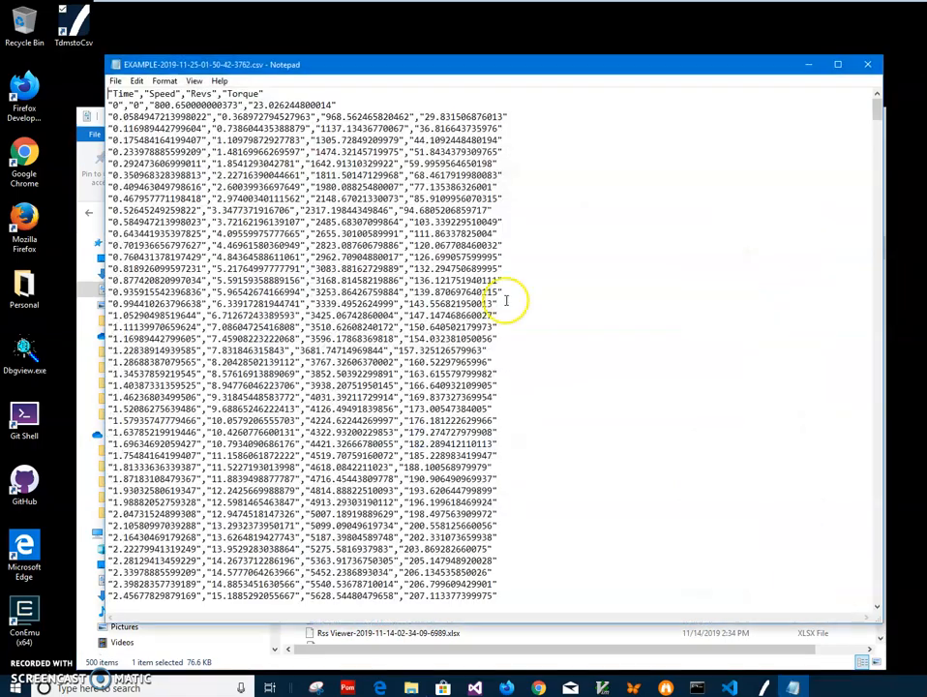
scroll(down, 3)
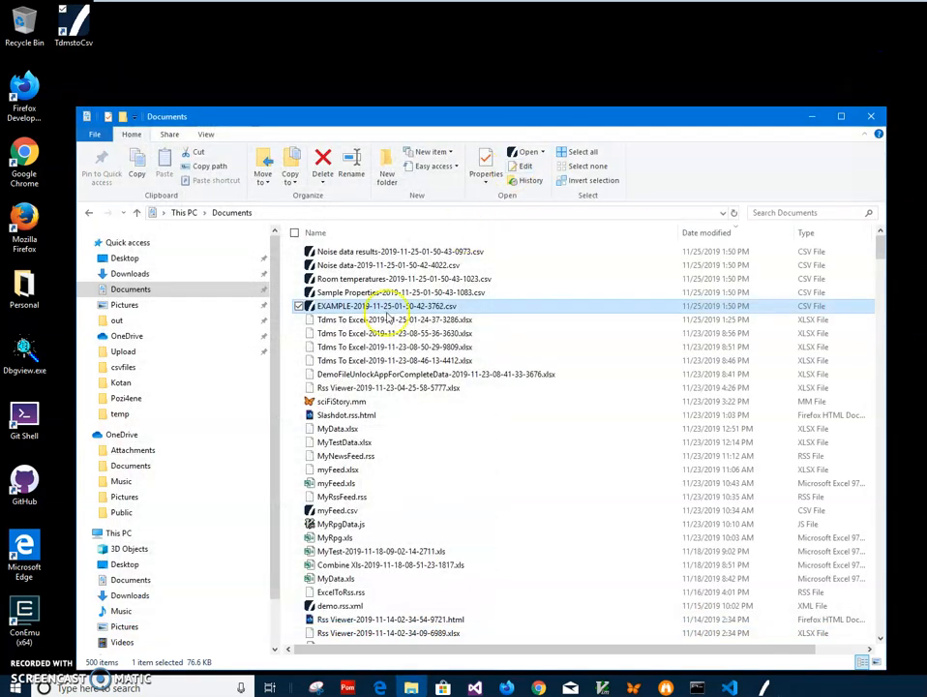
Open Sample Properties csv in Csv Viewer and browse its group and channel property rows.
double_click(384, 306)
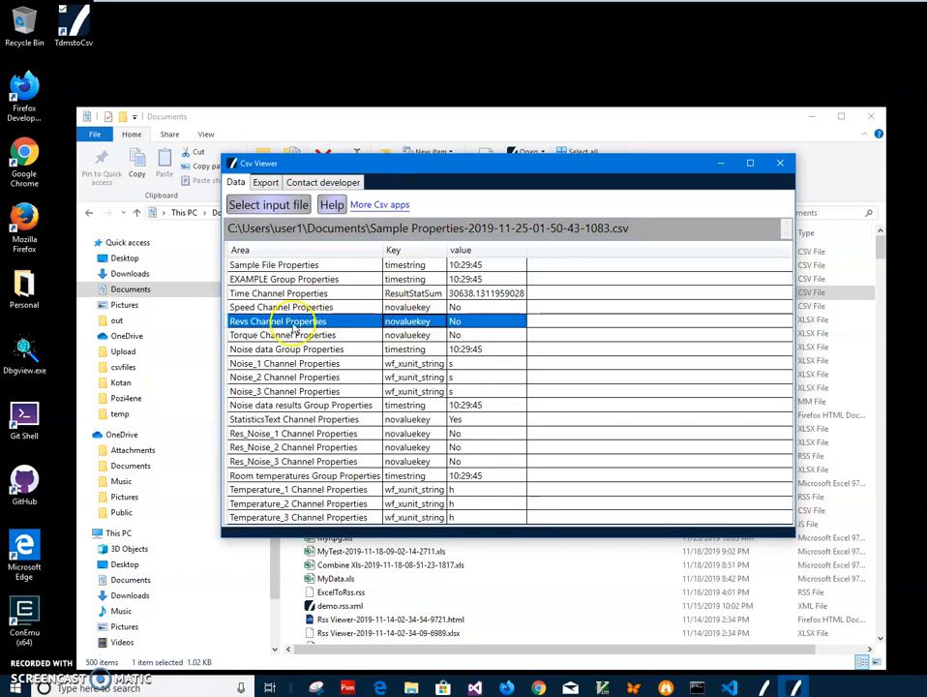
click(283, 279)
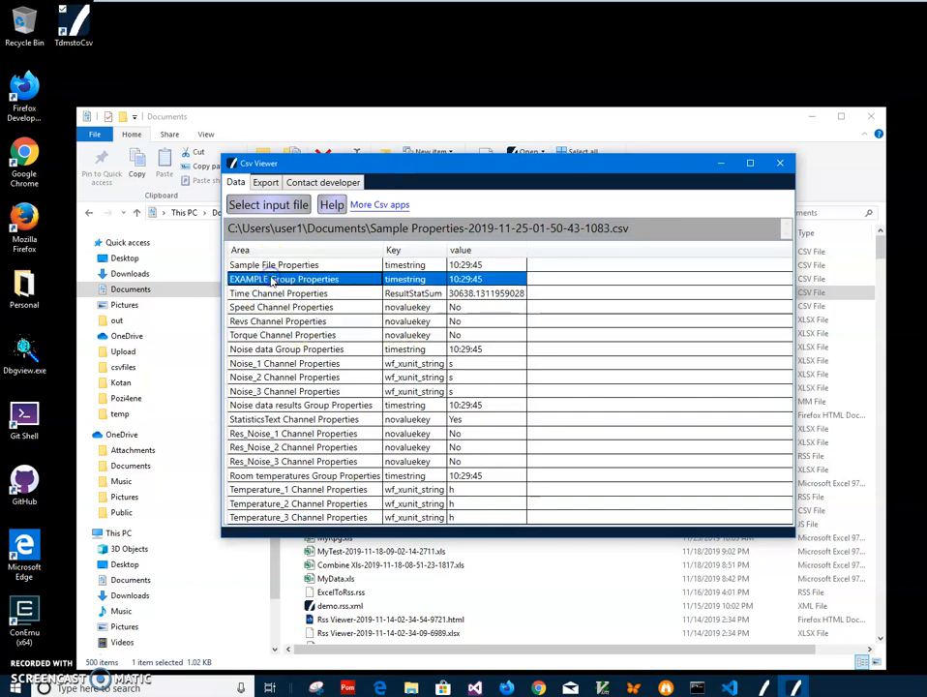
click(290, 333)
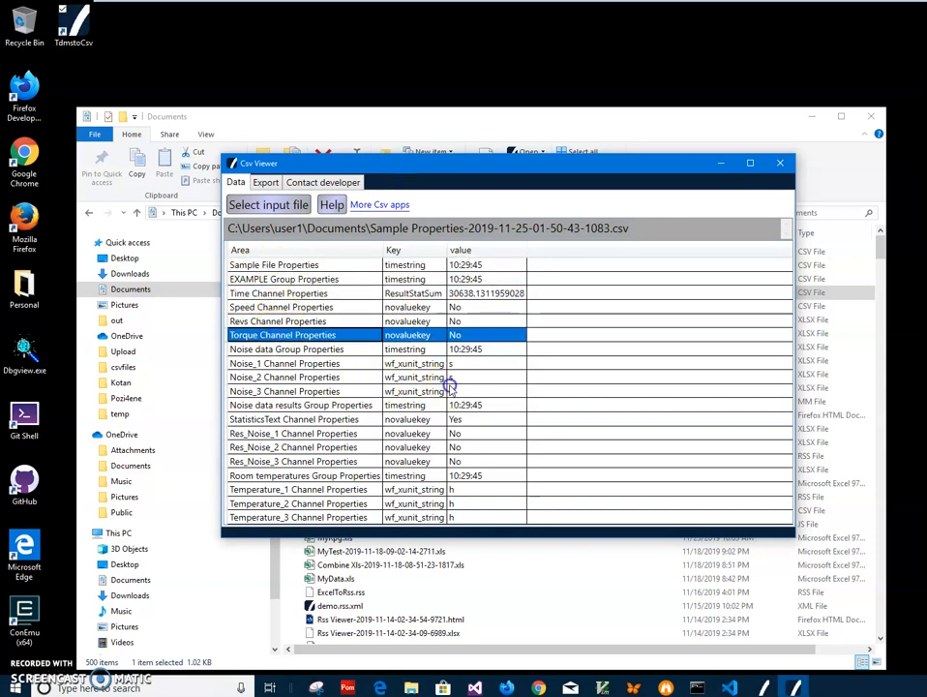
click(291, 433)
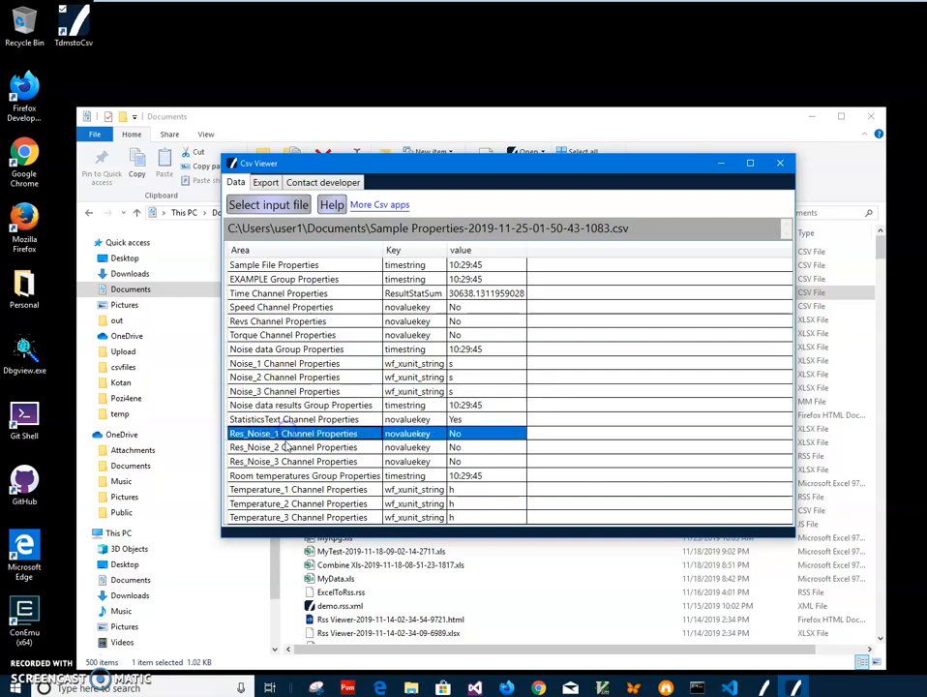
click(292, 447)
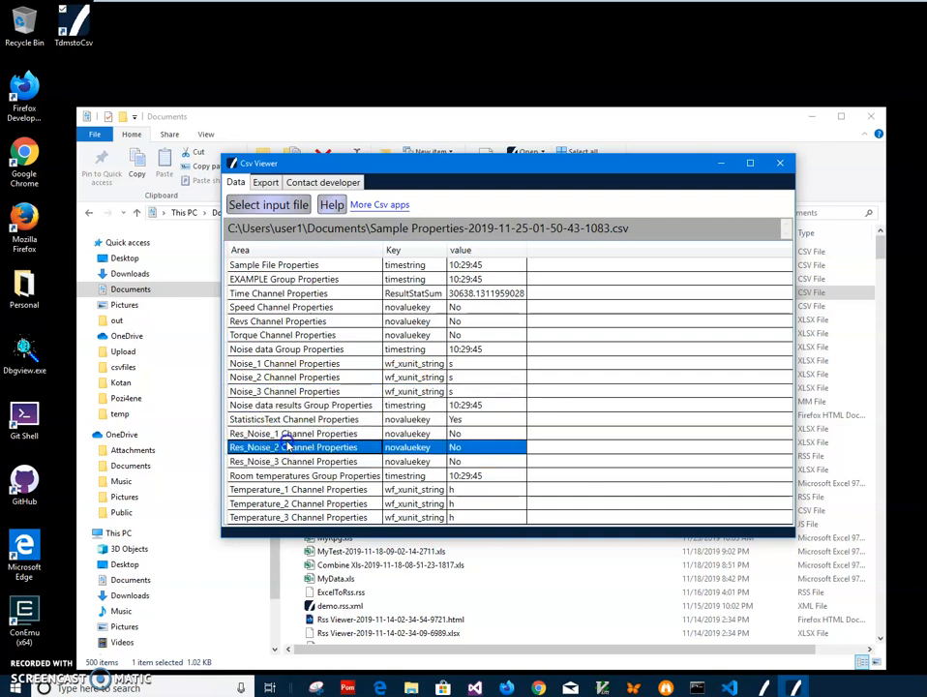
click(281, 305)
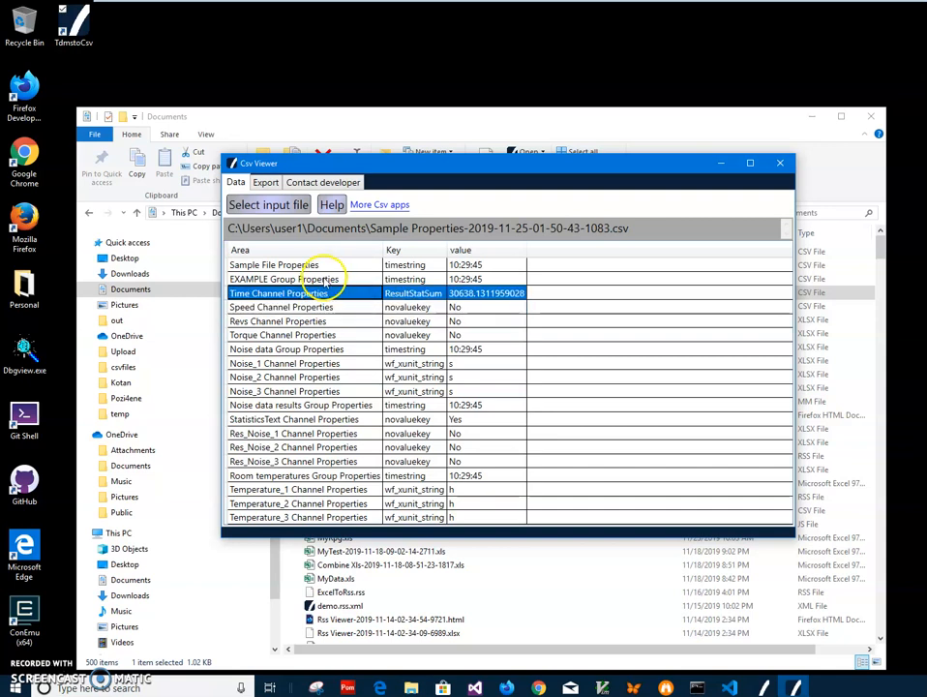
click(310, 279)
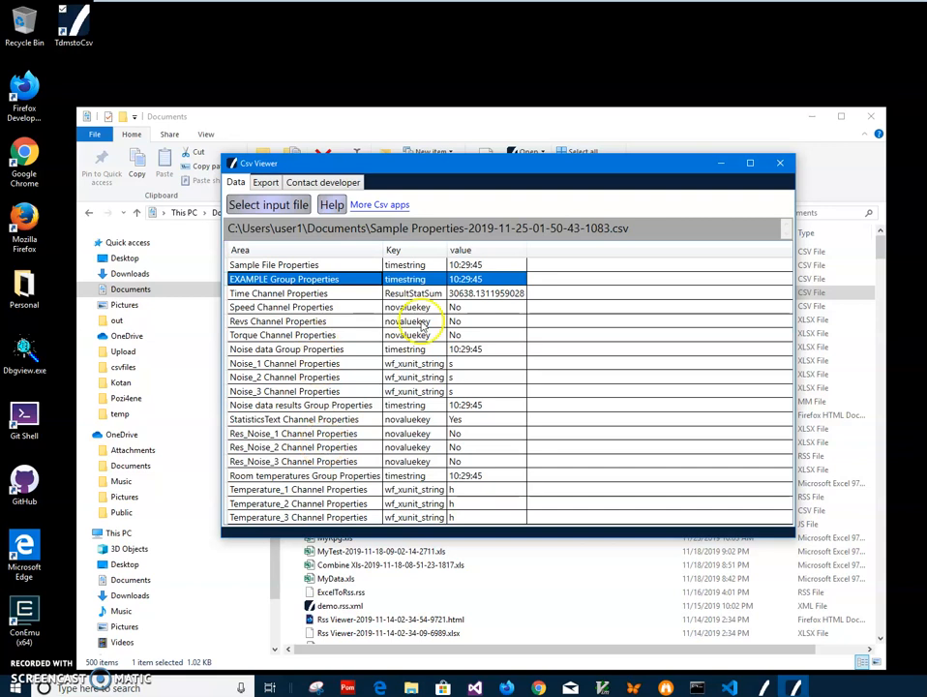
click(294, 461)
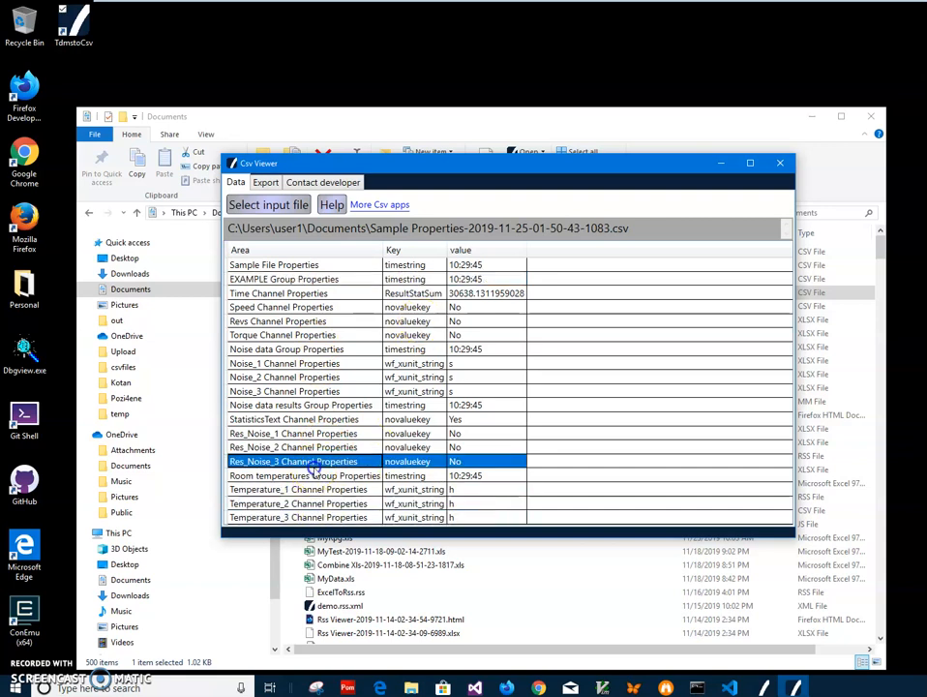
click(294, 418)
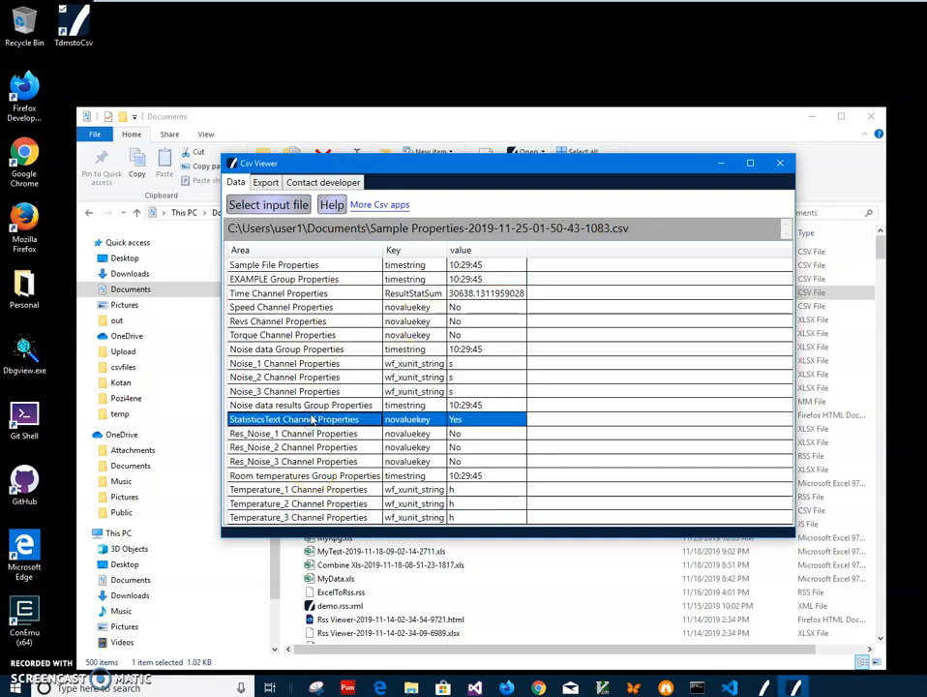
click(286, 349)
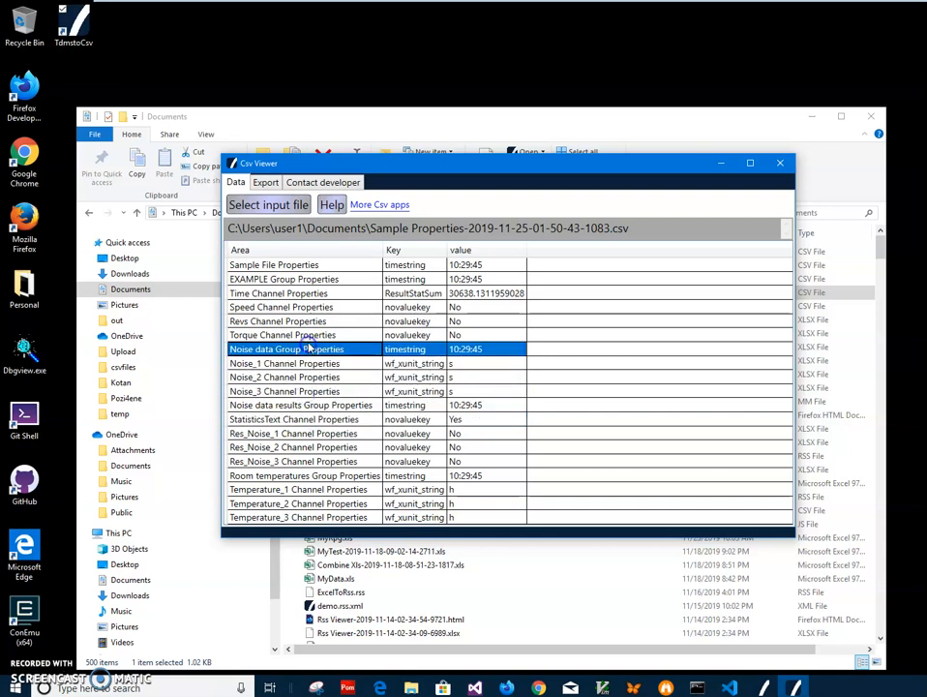
click(282, 278)
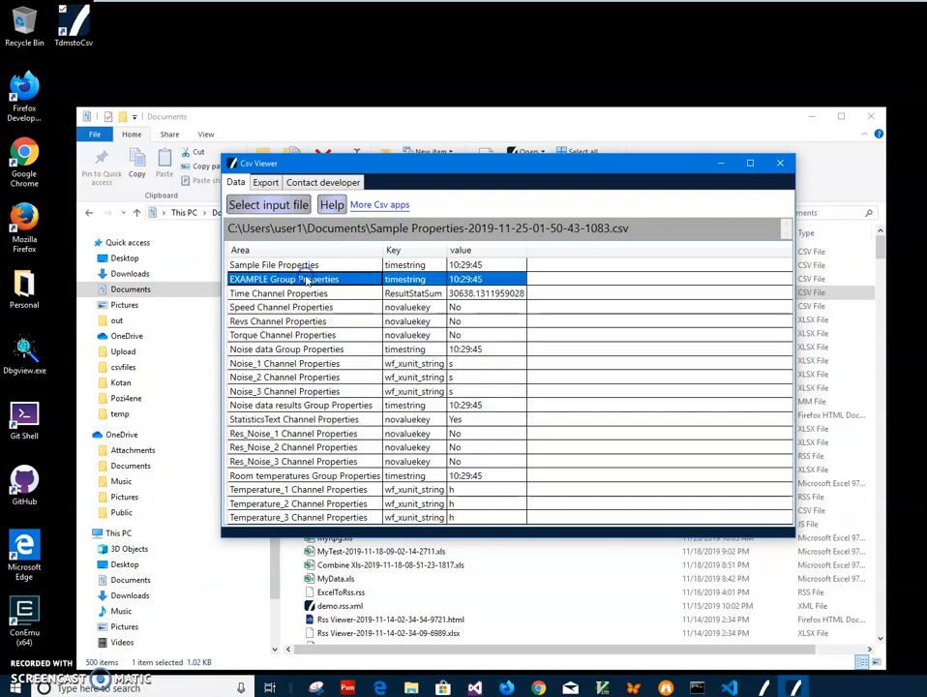
click(275, 263)
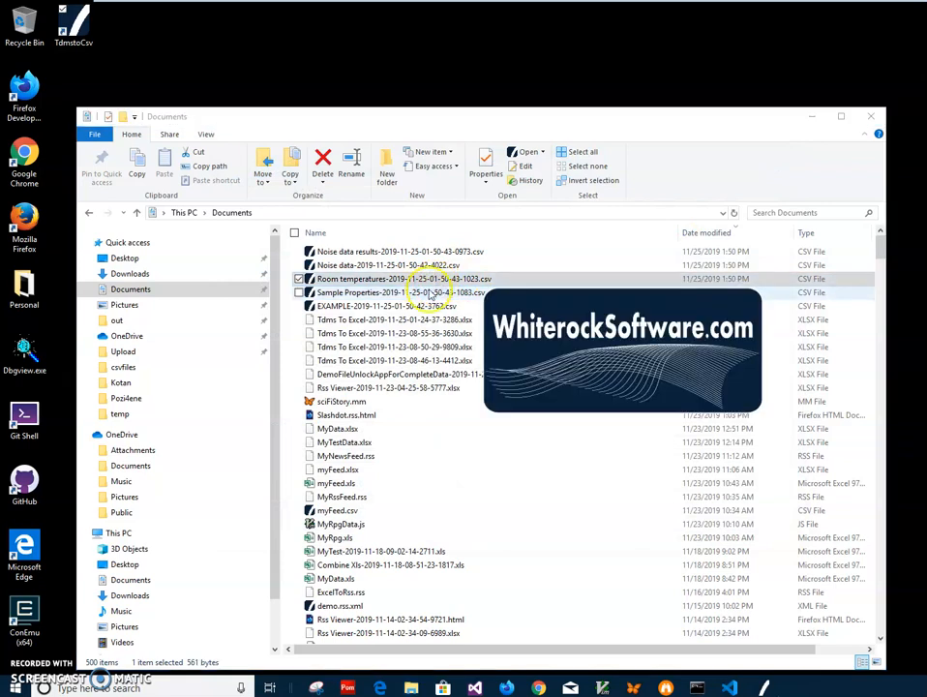
Open the Room temperatures csv in Csv Viewer, view its three Temperature columns, and close it.
double_click(399, 279)
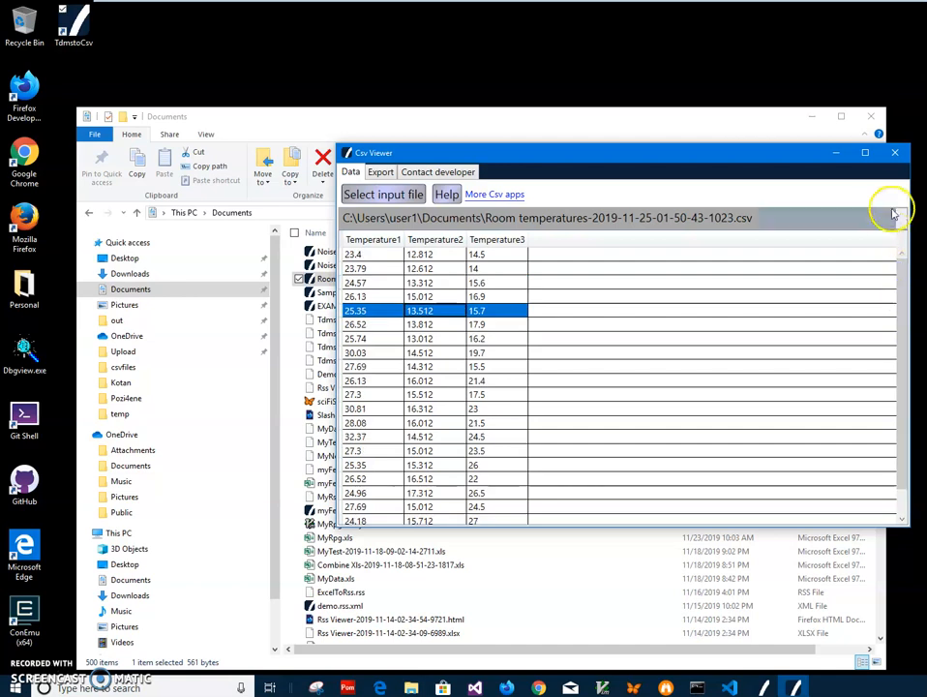
click(894, 151)
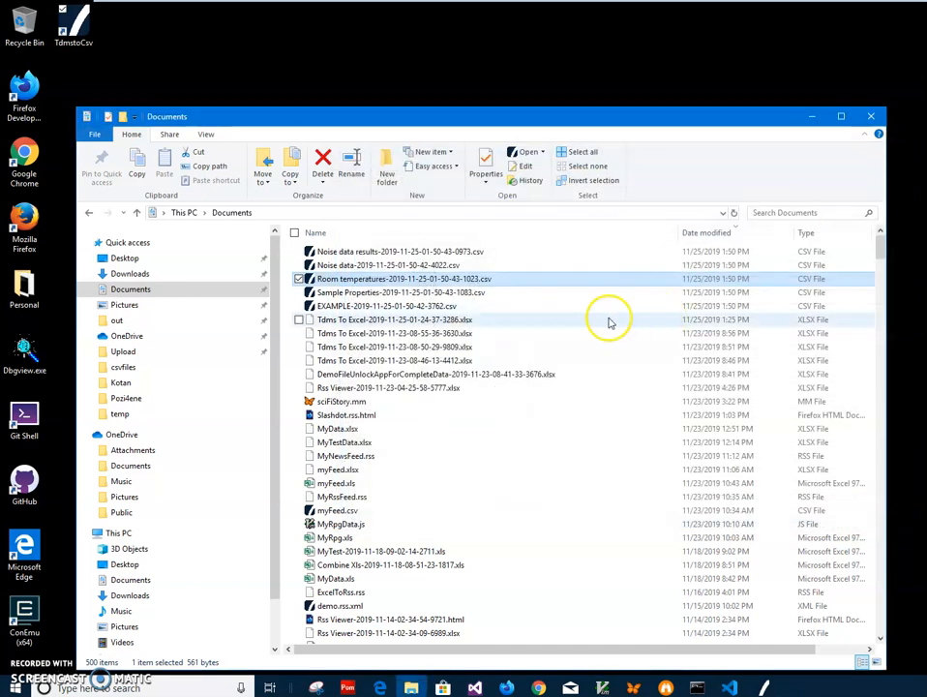